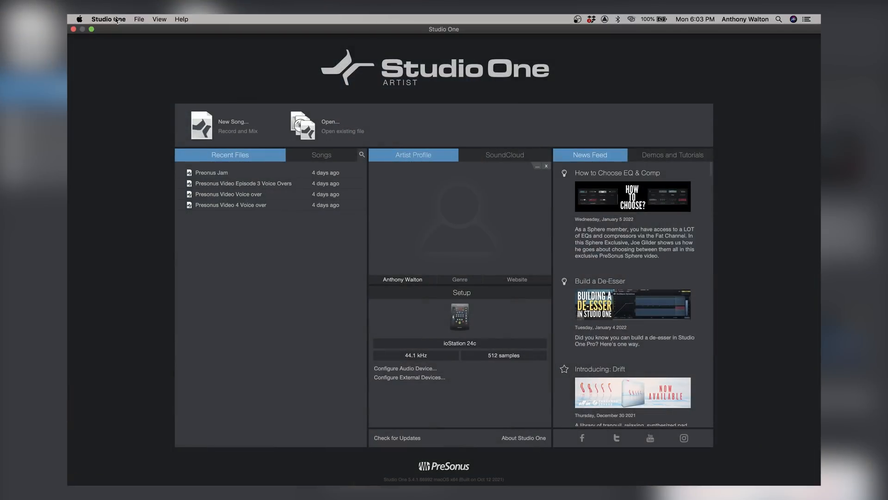
- Open the Studio One application menu from the macOS menu bar
click(108, 19)
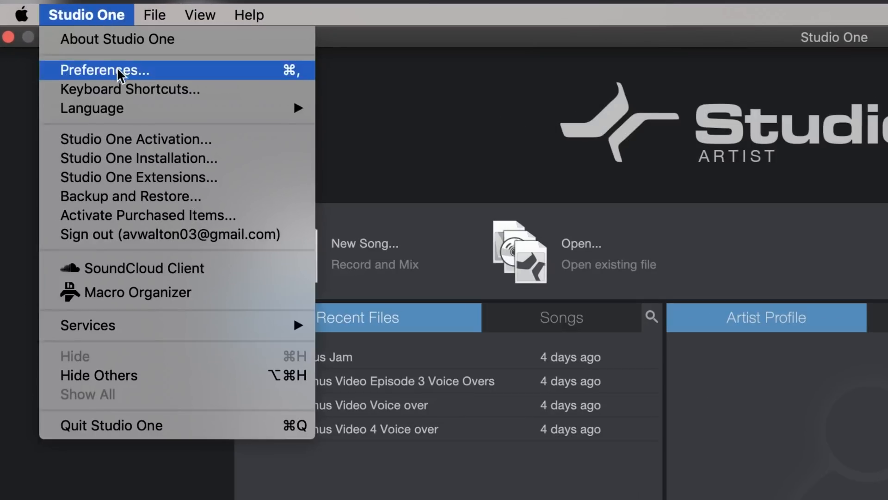
- In Preferences, set ioStation 24c as Playback and Recording Device and confirm with OK
click(104, 70)
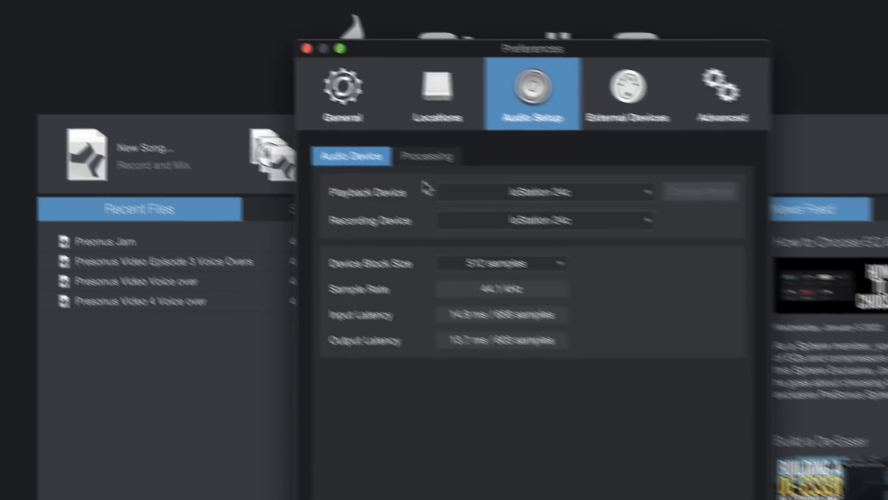
click(434, 153)
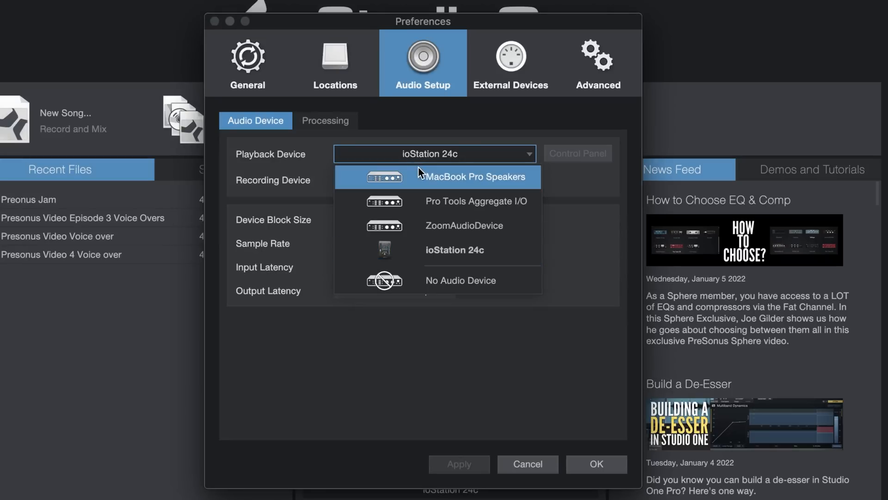
click(452, 250)
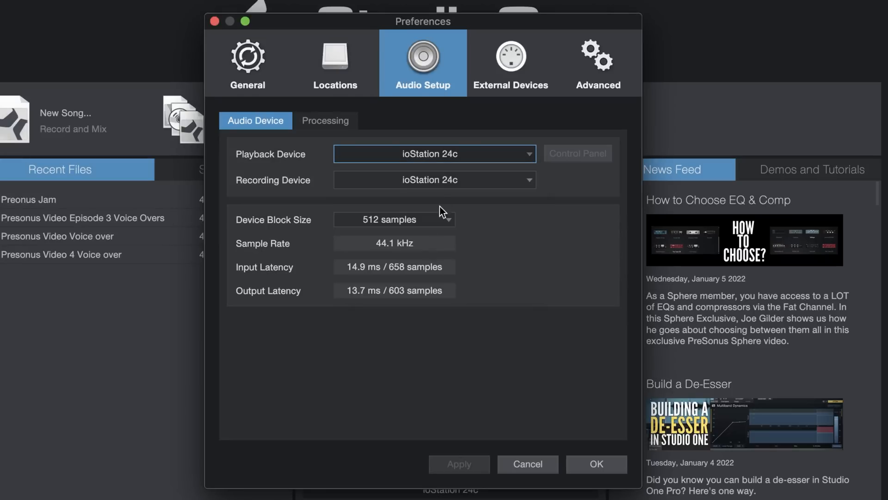
click(434, 180)
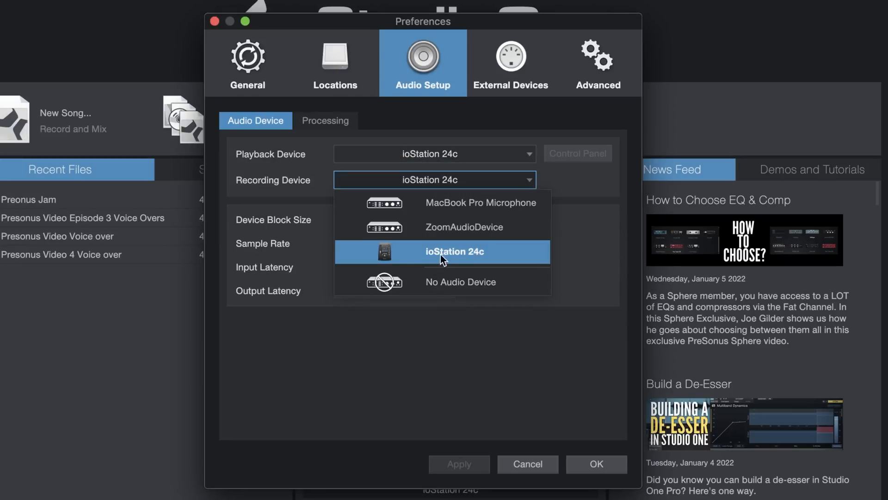
click(469, 252)
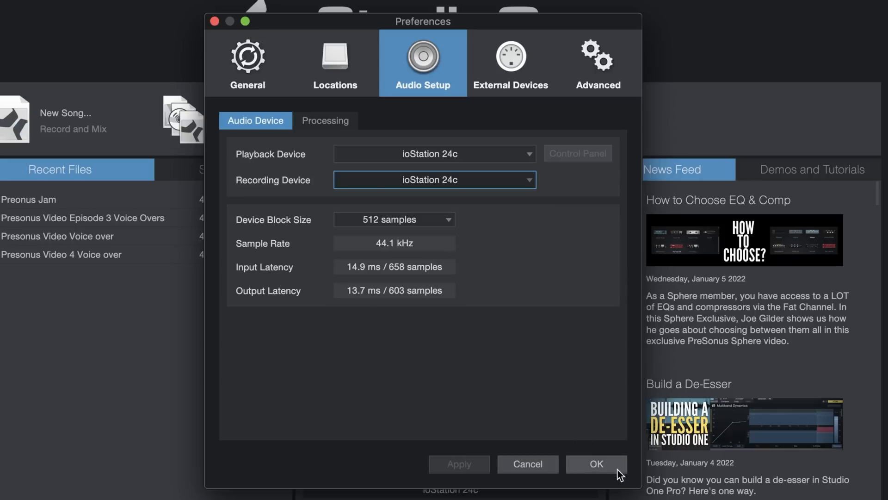
click(596, 463)
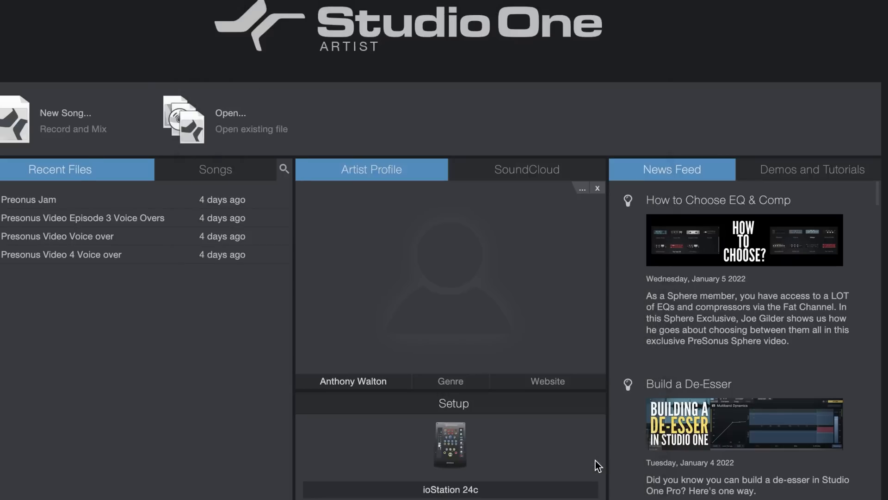